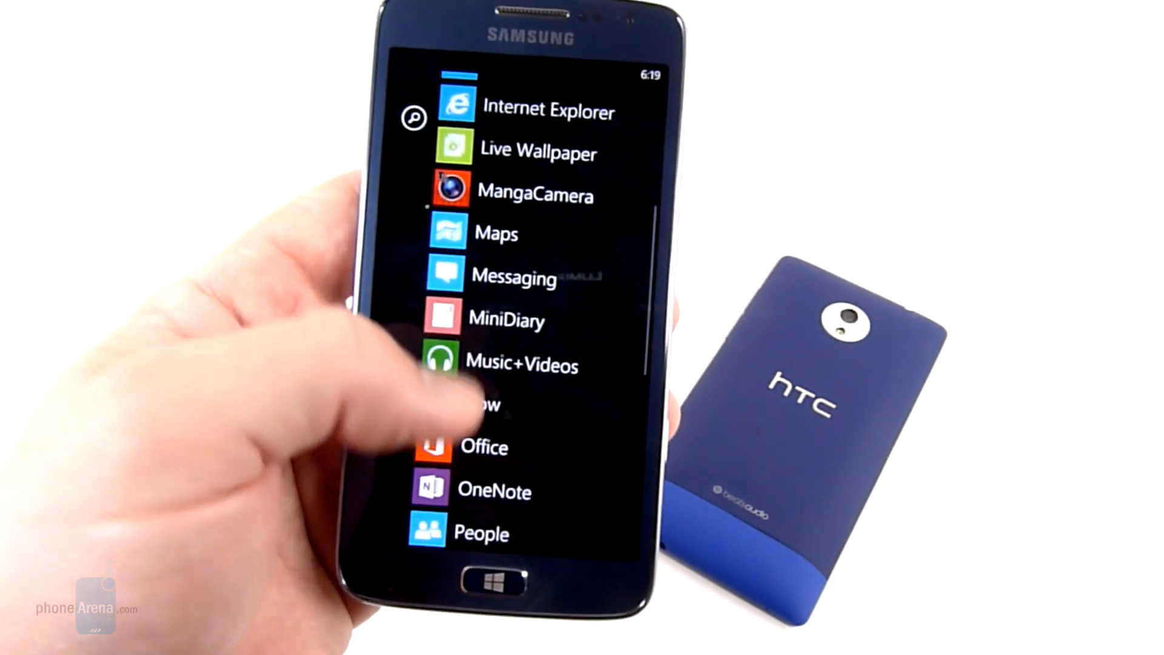
scroll(down, 3)
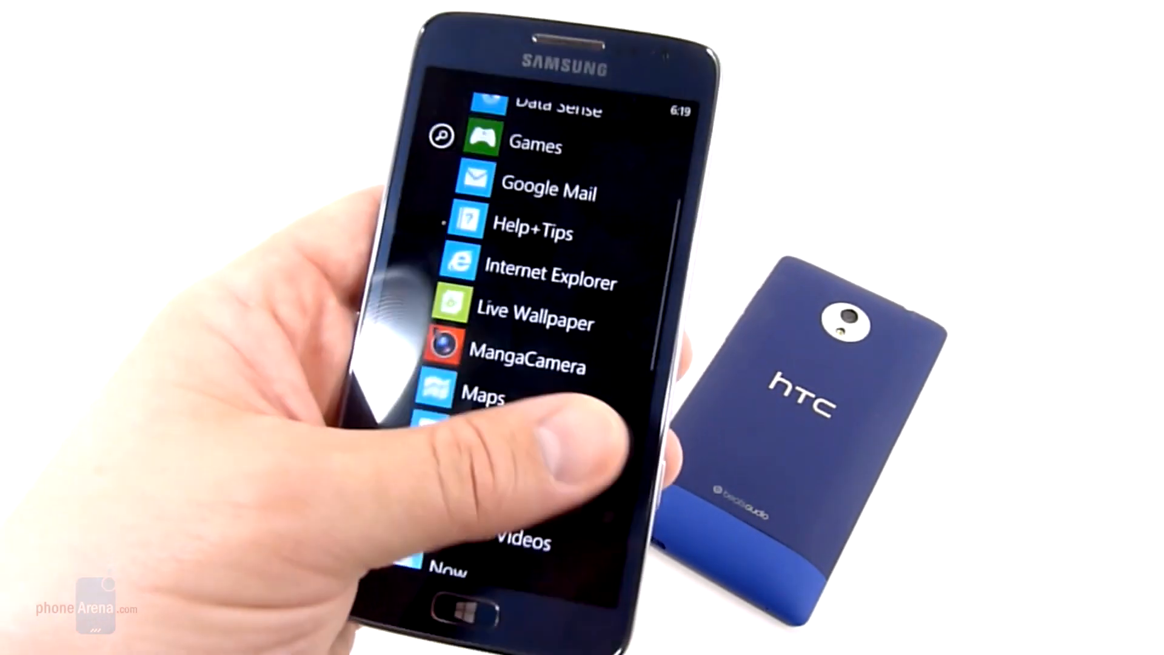